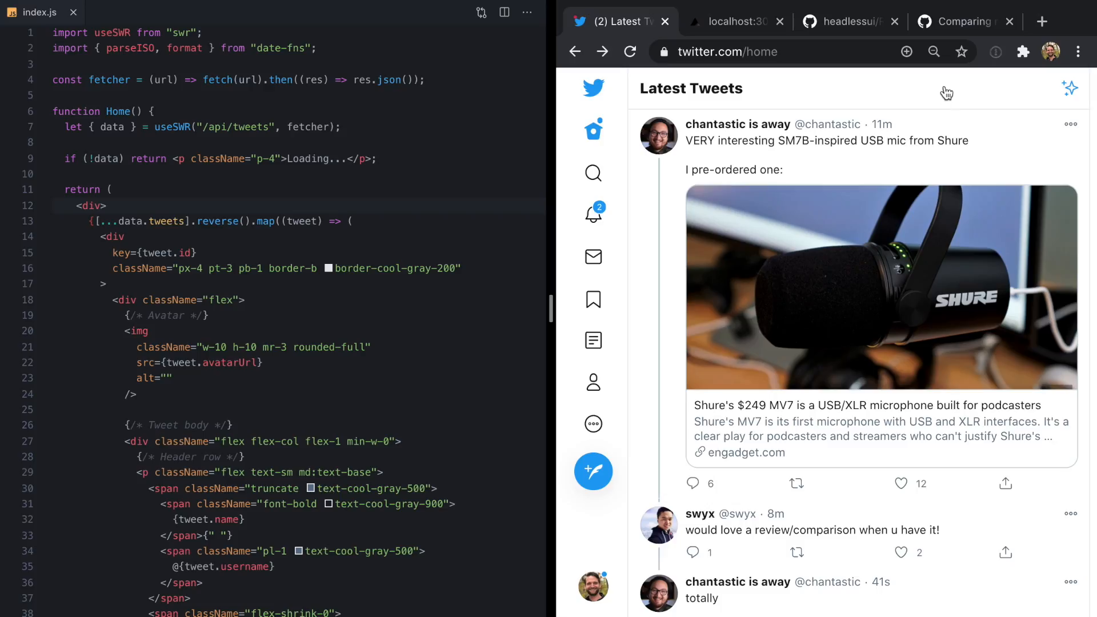
Try the first tweet's existing share menu in the preview, then return to the editor.
click(1006, 484)
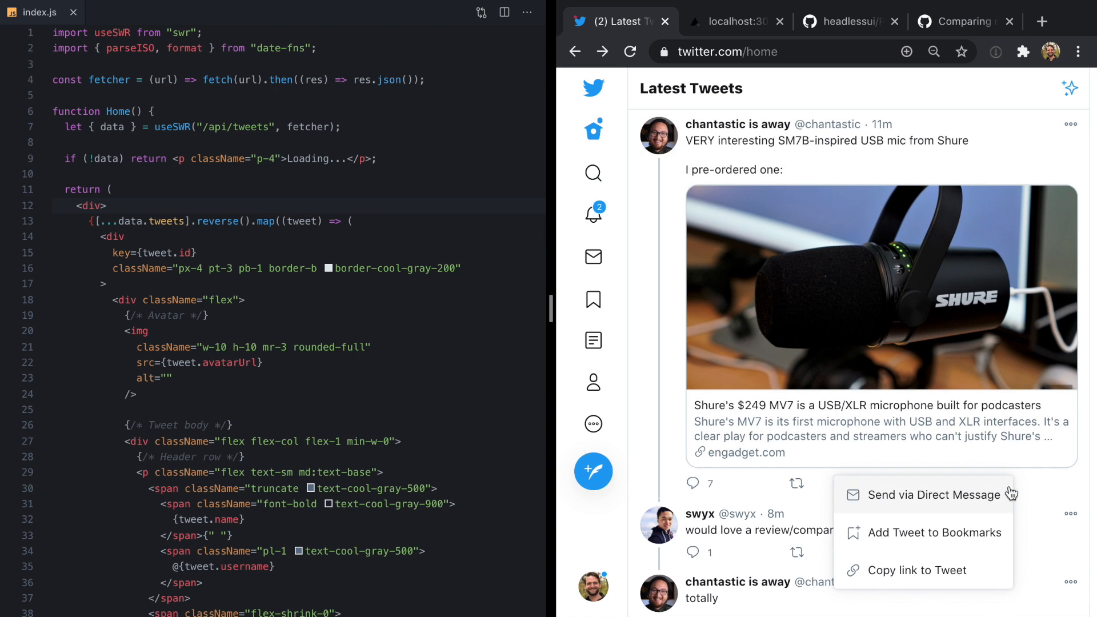
click(1071, 123)
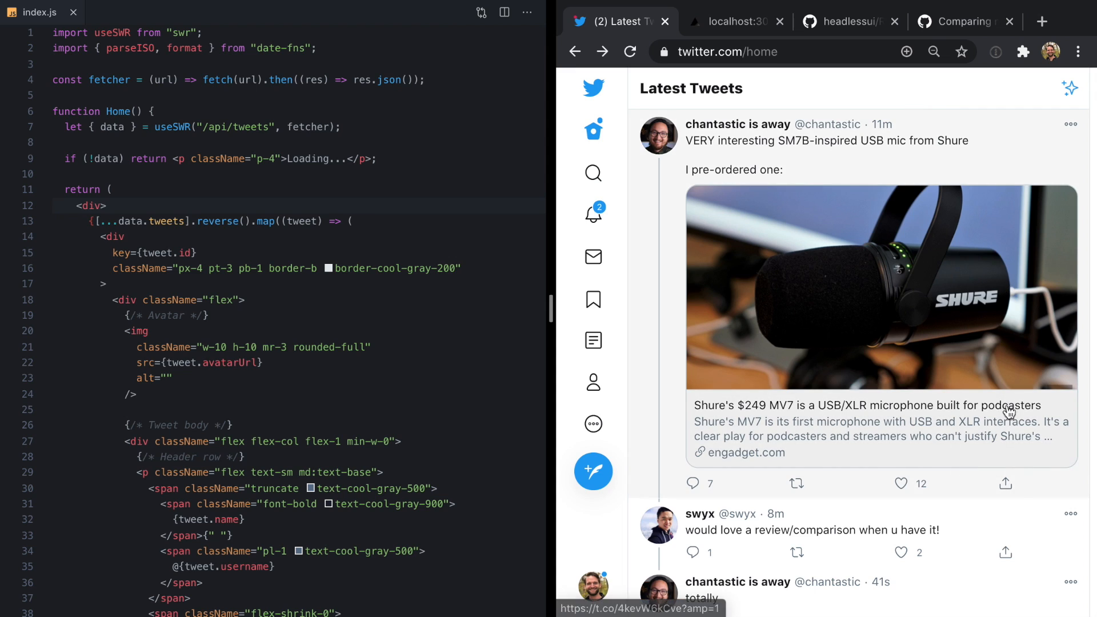
click(1005, 482)
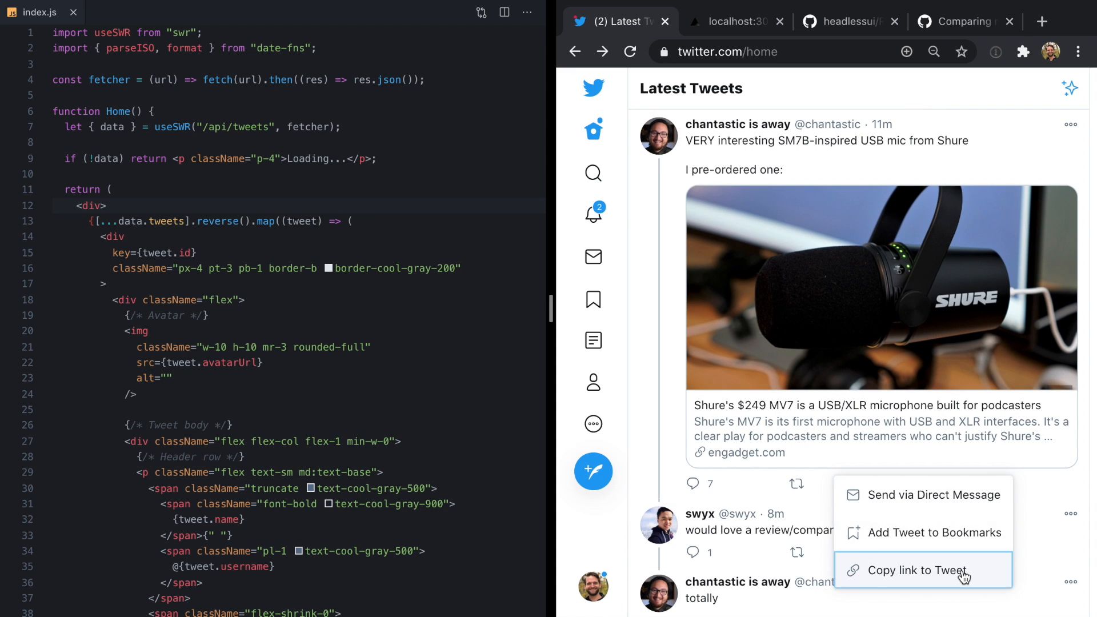
click(915, 570)
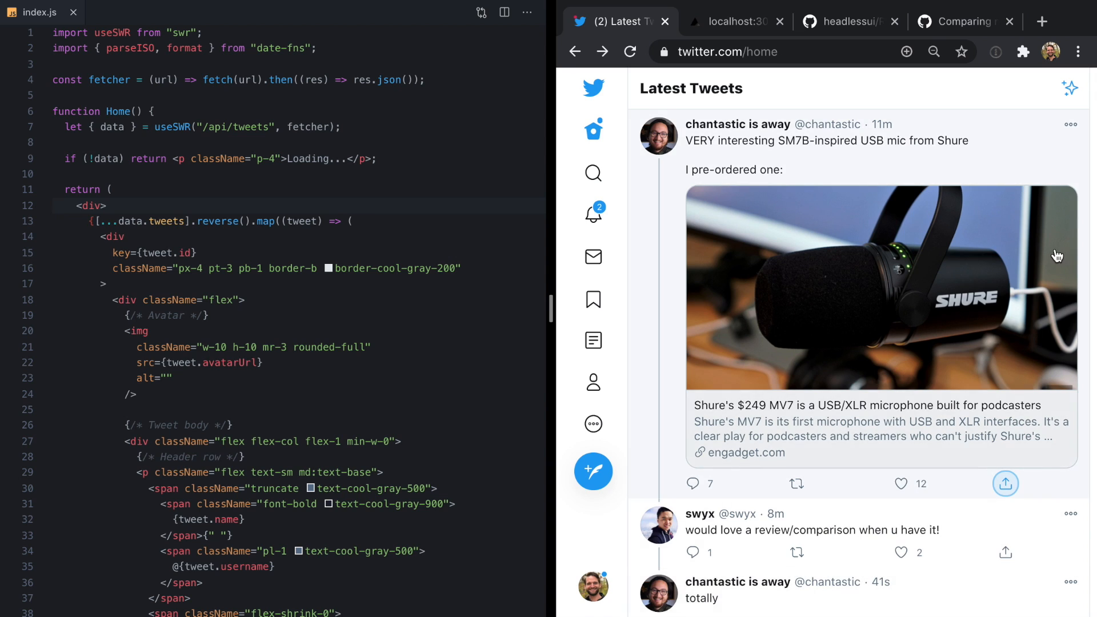
mouse_move(1071, 124)
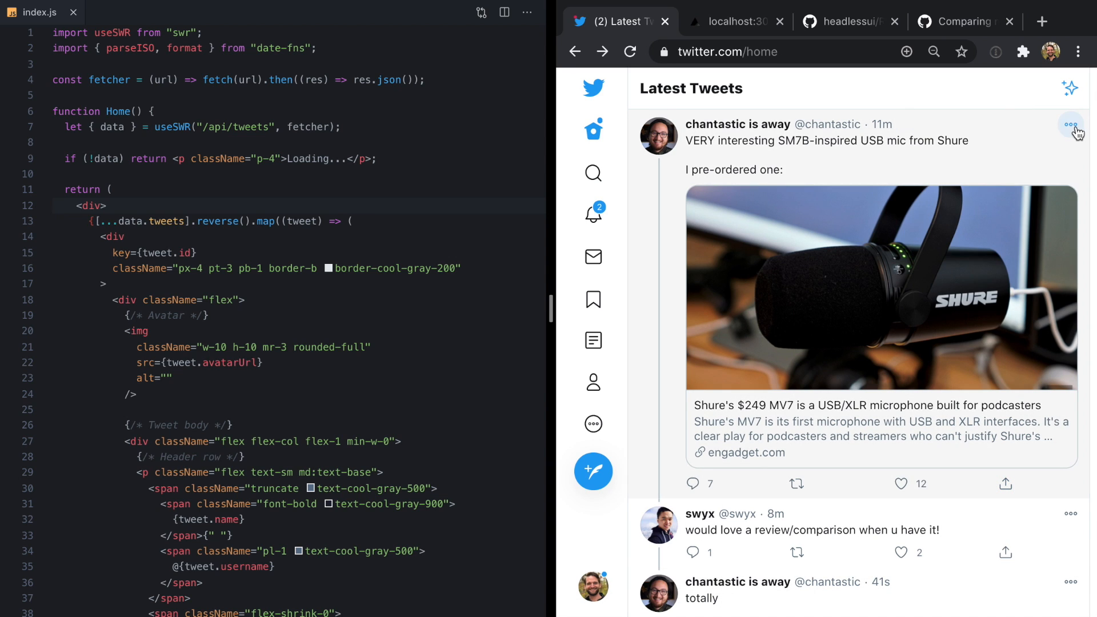
click(739, 21)
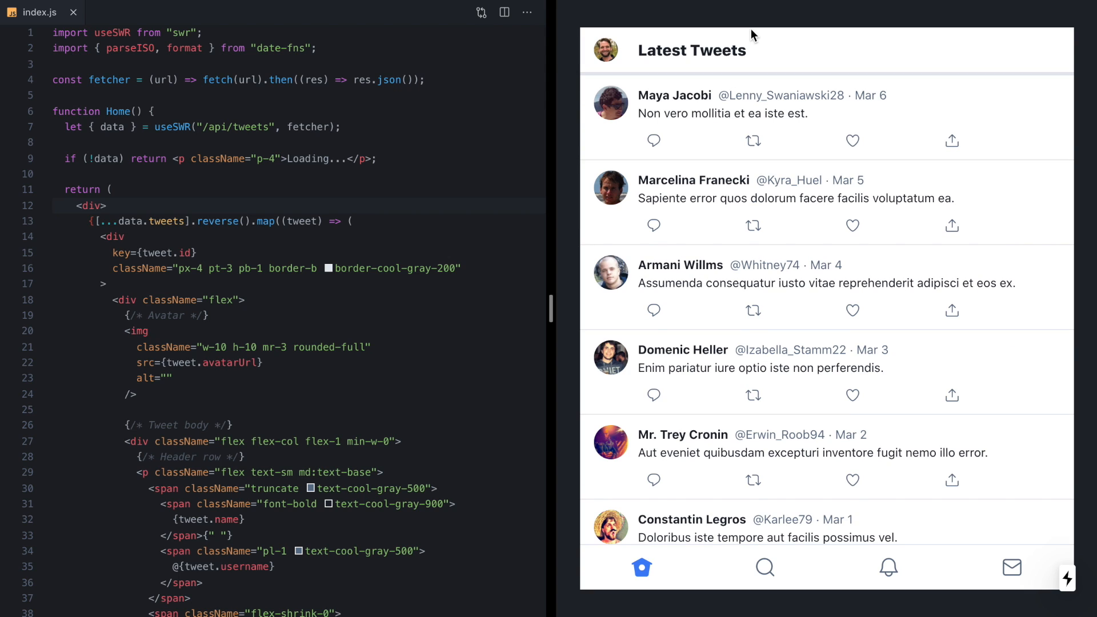
mouse_move(793, 243)
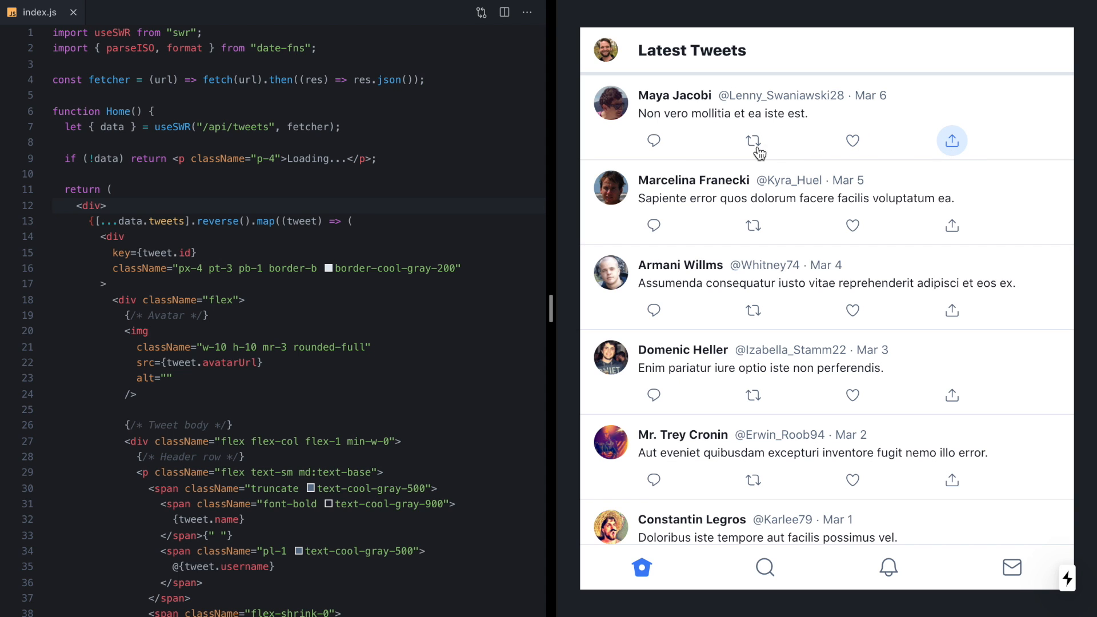
scroll(down, 3)
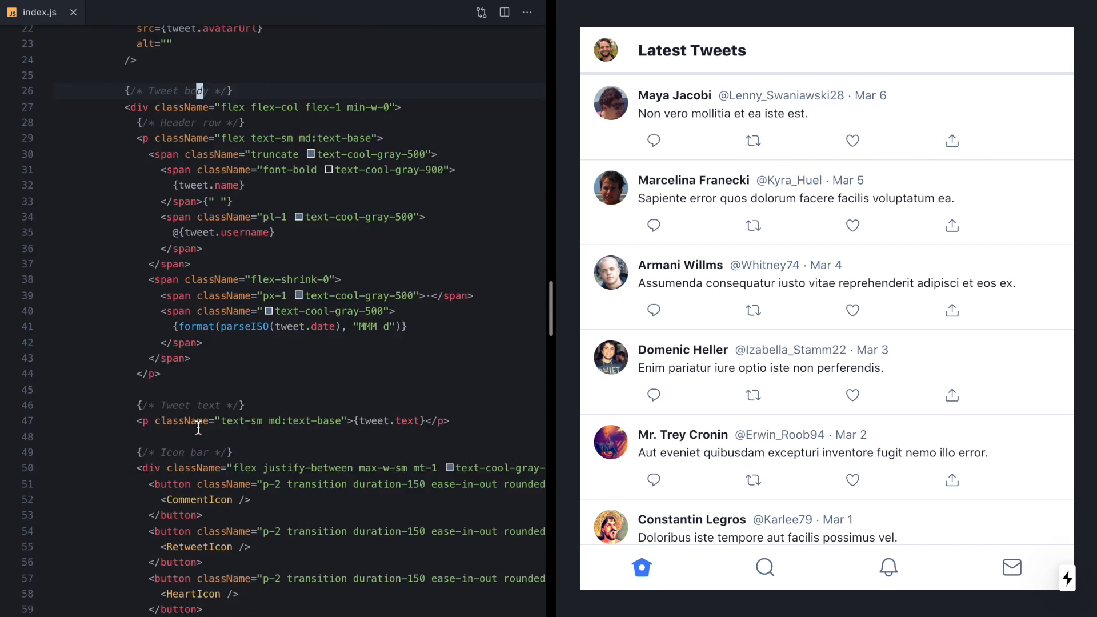
scroll(down, 3)
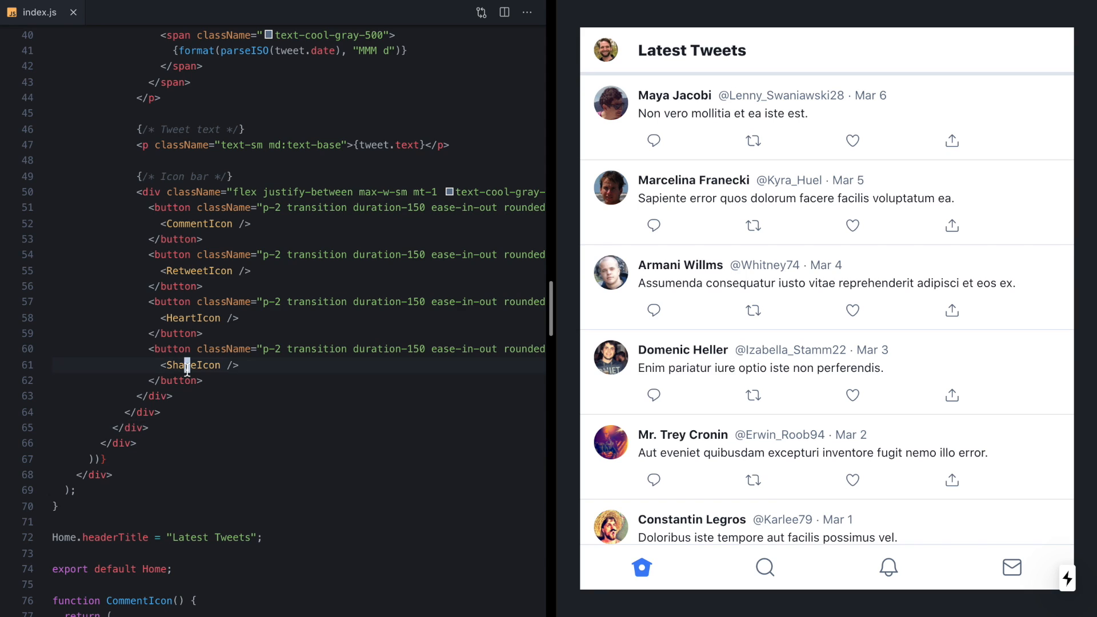
scroll(down, 3)
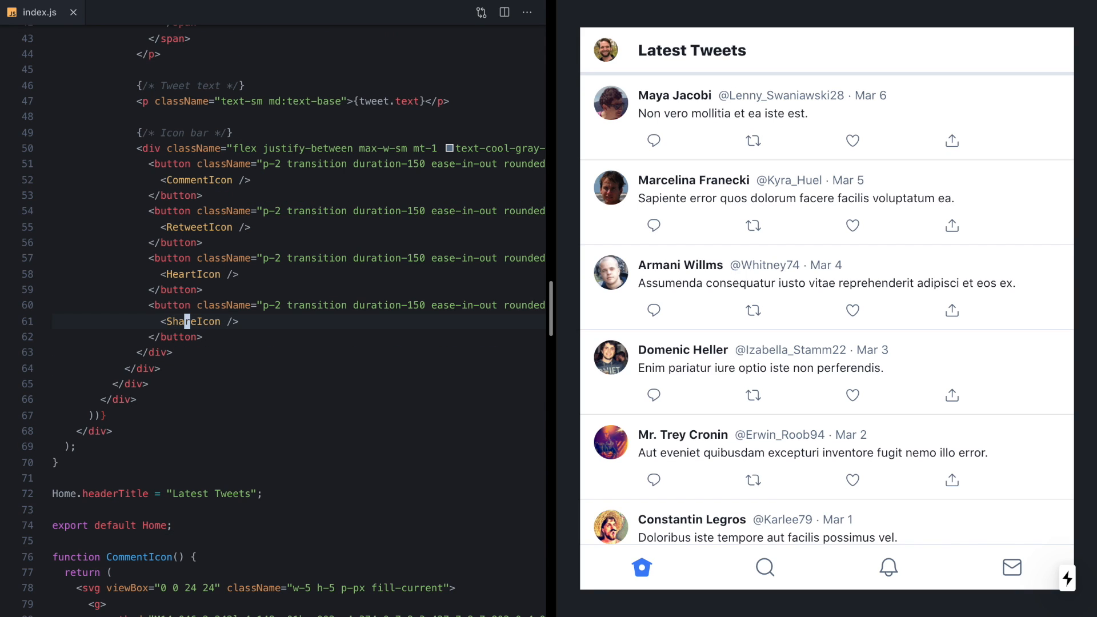
mouse_move(953, 141)
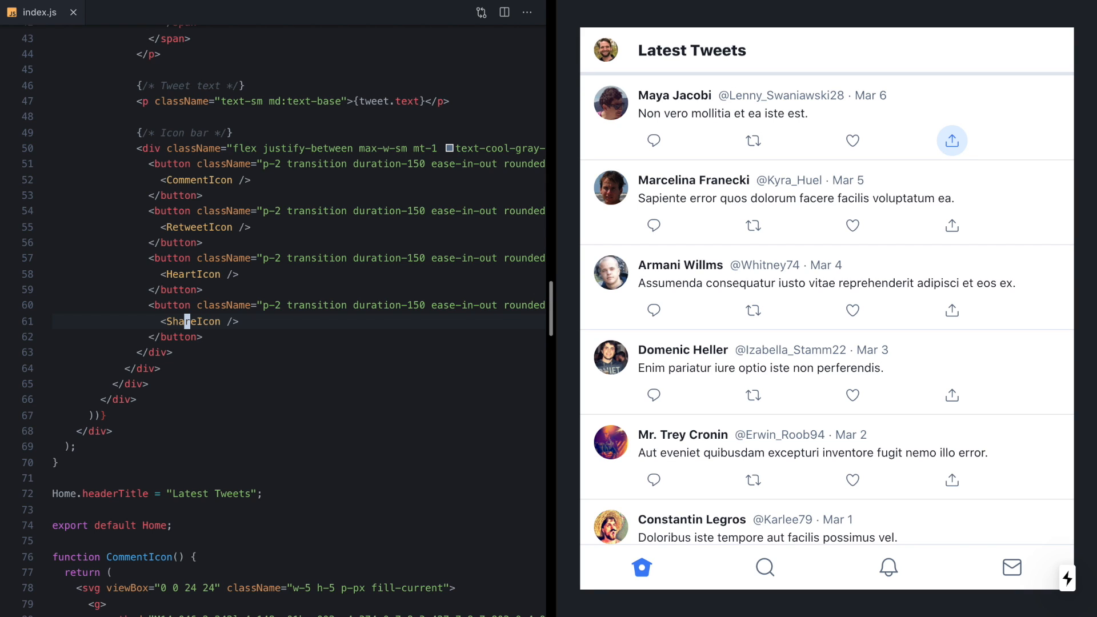
scroll(down, 3)
text(<Menu>)
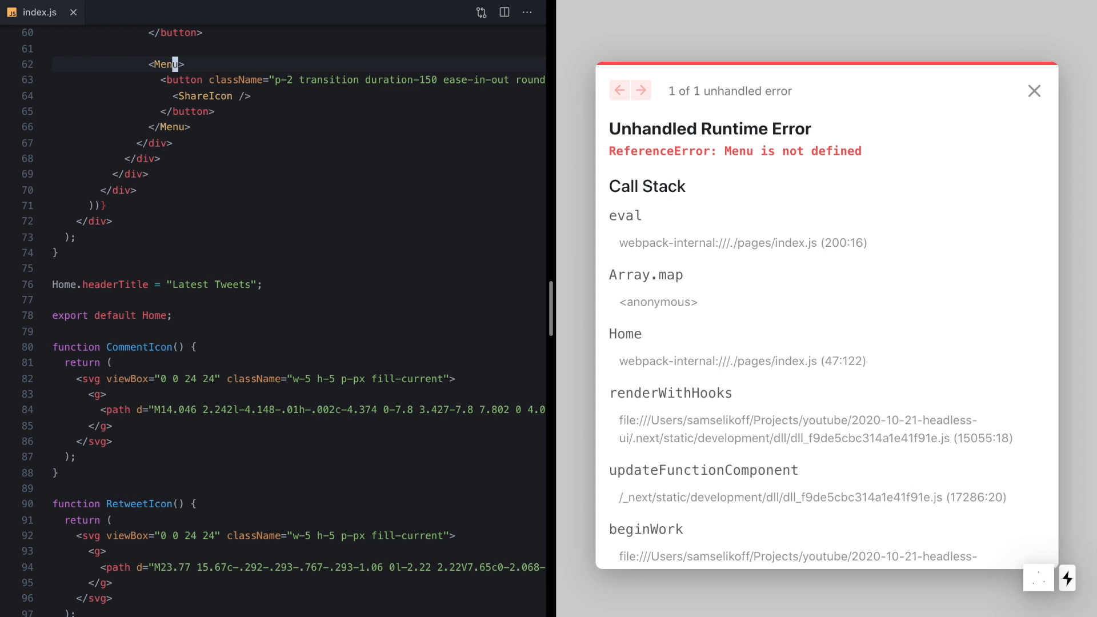
text(import { Menu } from "@headlessui/react";)
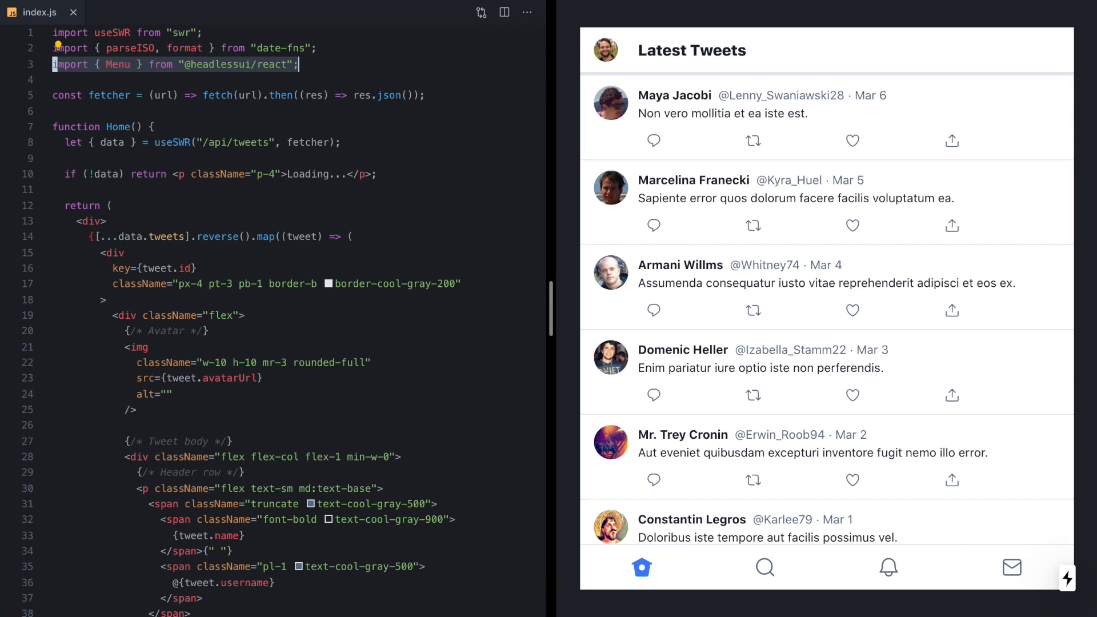
Turn the share button into Menu.Button and add a Menu.Items panel reading 'Hello from the menu'.
scroll(down, 3)
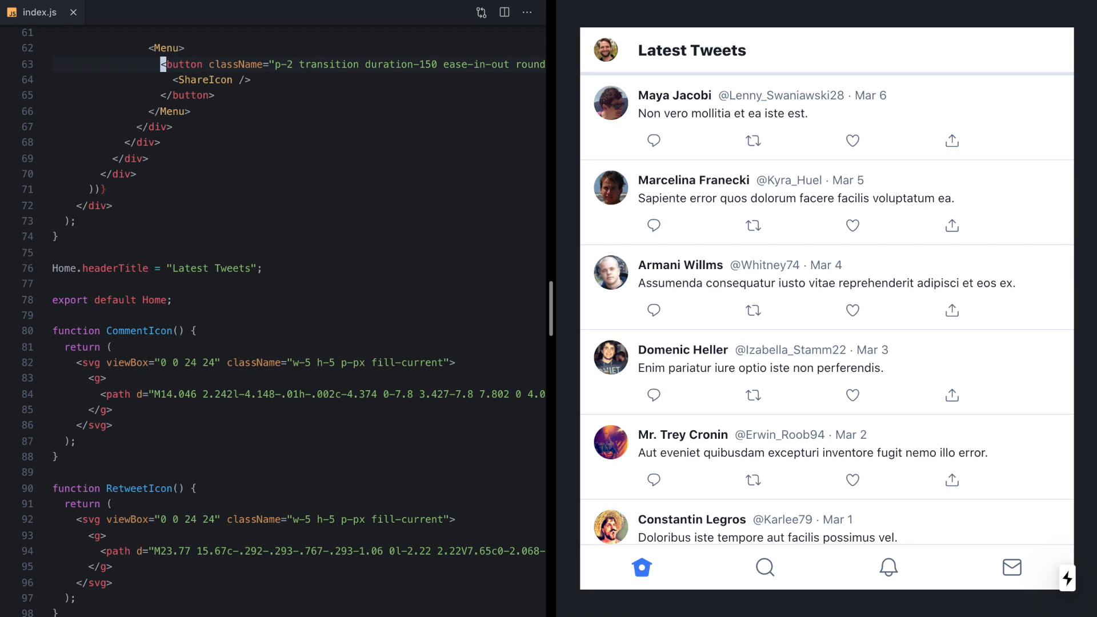
key(Cmd+Shift+P)
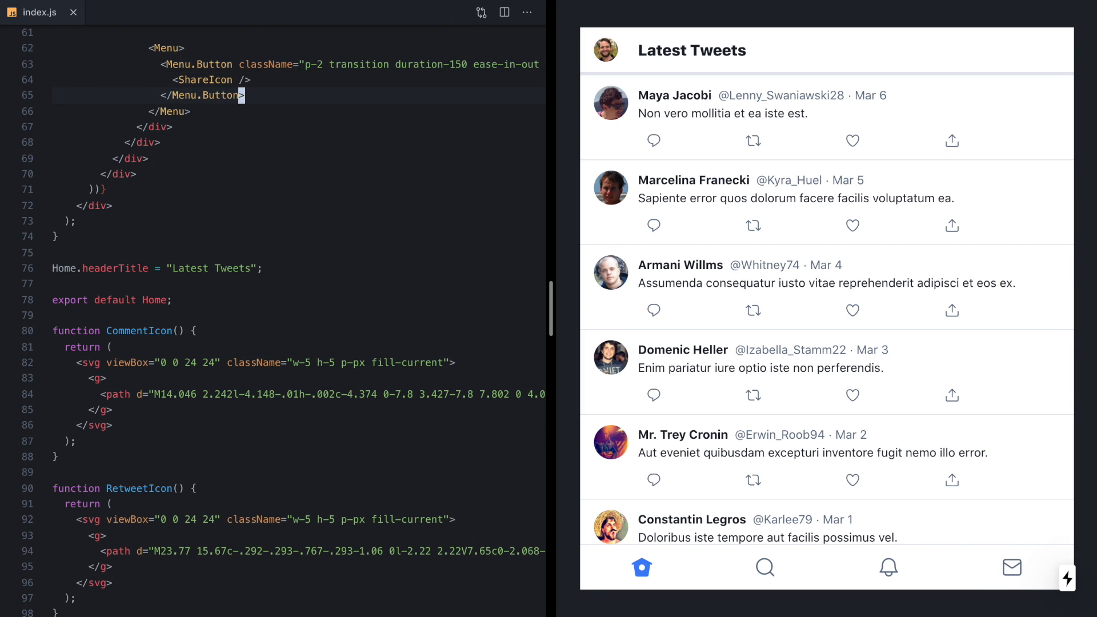
text(<Menu.Items>)
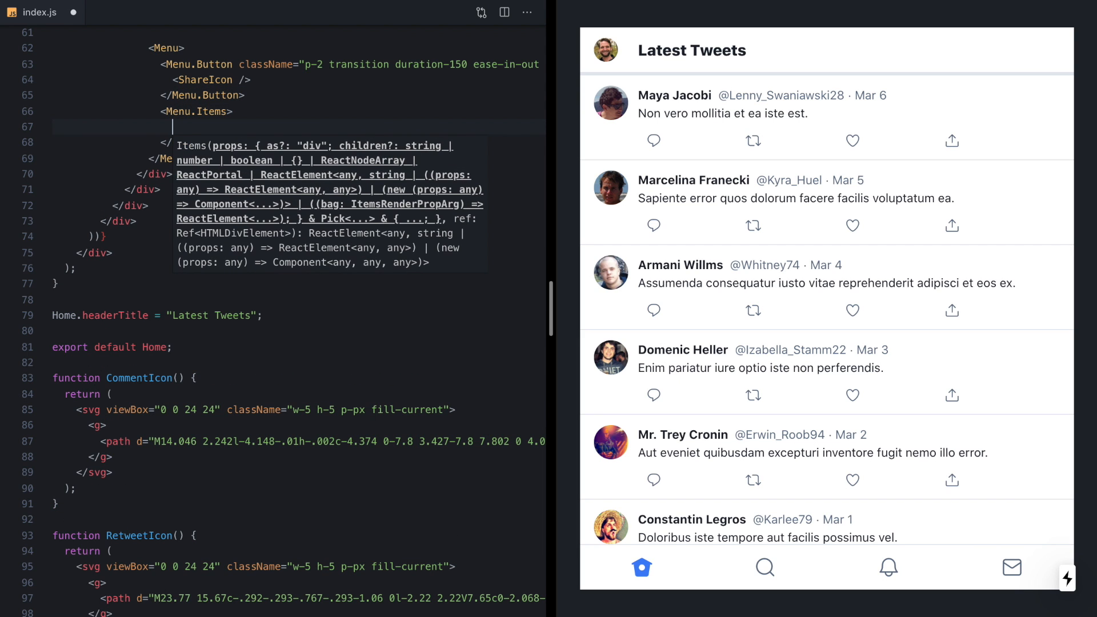
text(Hello from the menu</Menu.Items>)
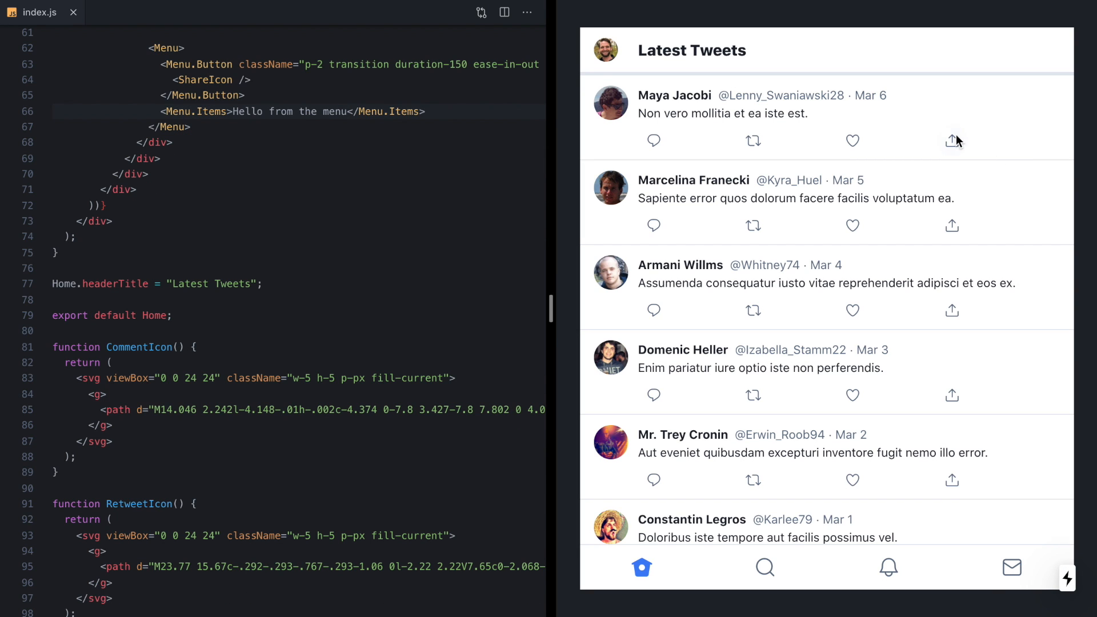
Give Menu.Items className 'absolute' so the panel overlays the tweet's action row.
click(952, 140)
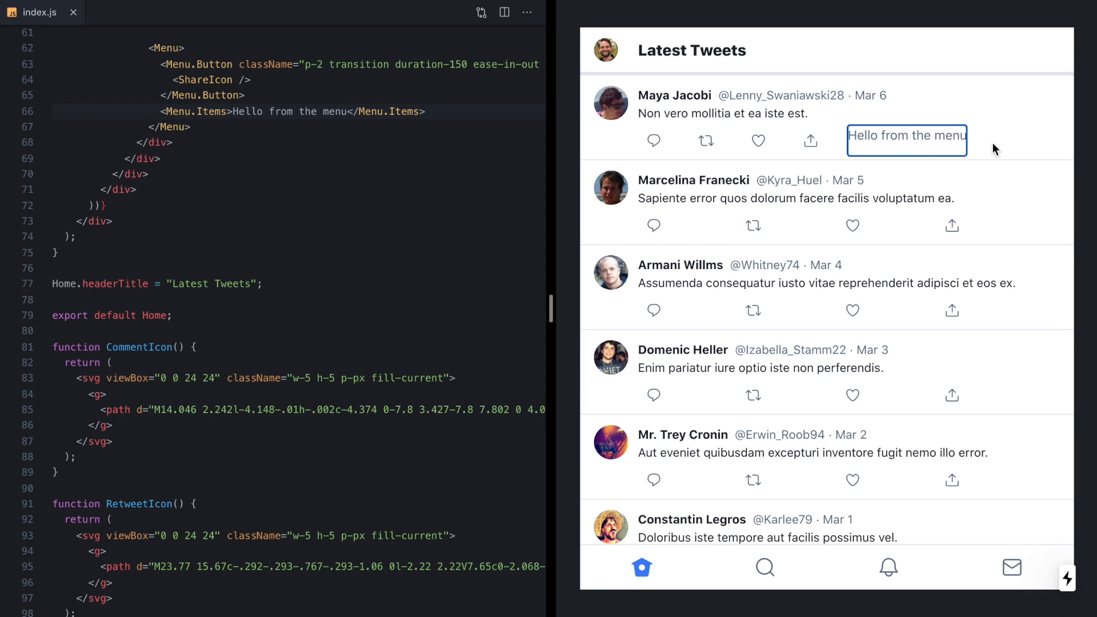
mouse_move(893, 144)
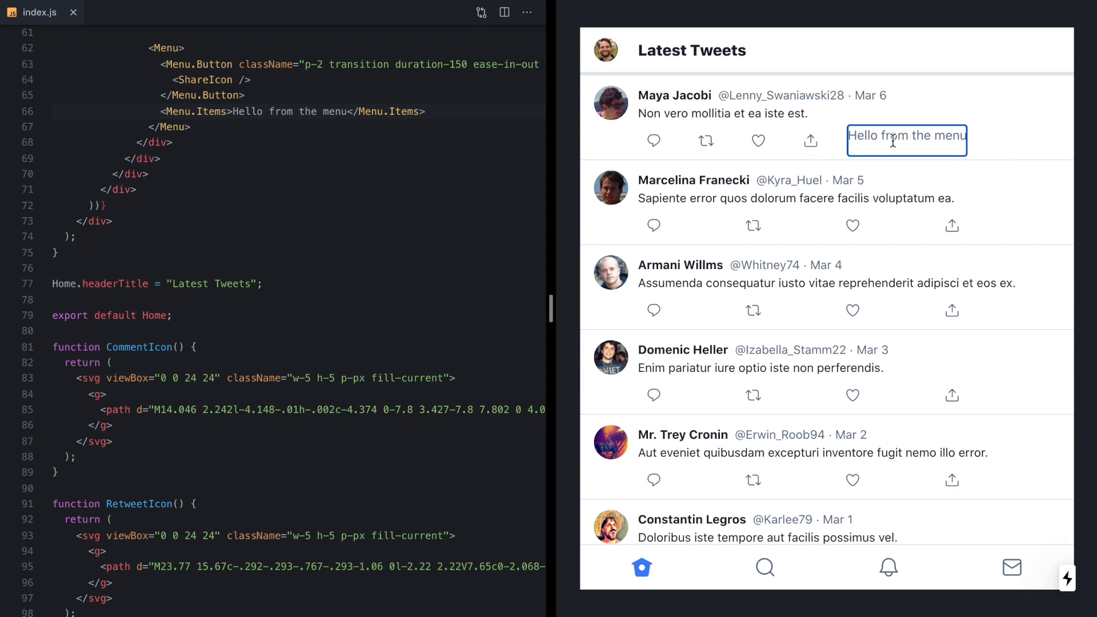
click(952, 140)
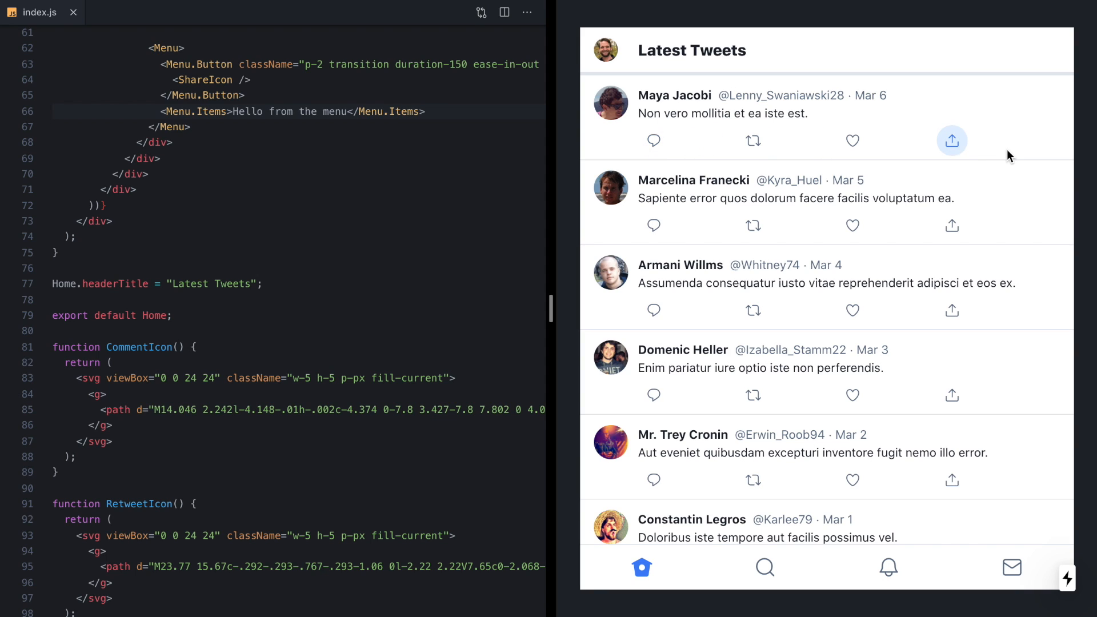
mouse_move(399, 170)
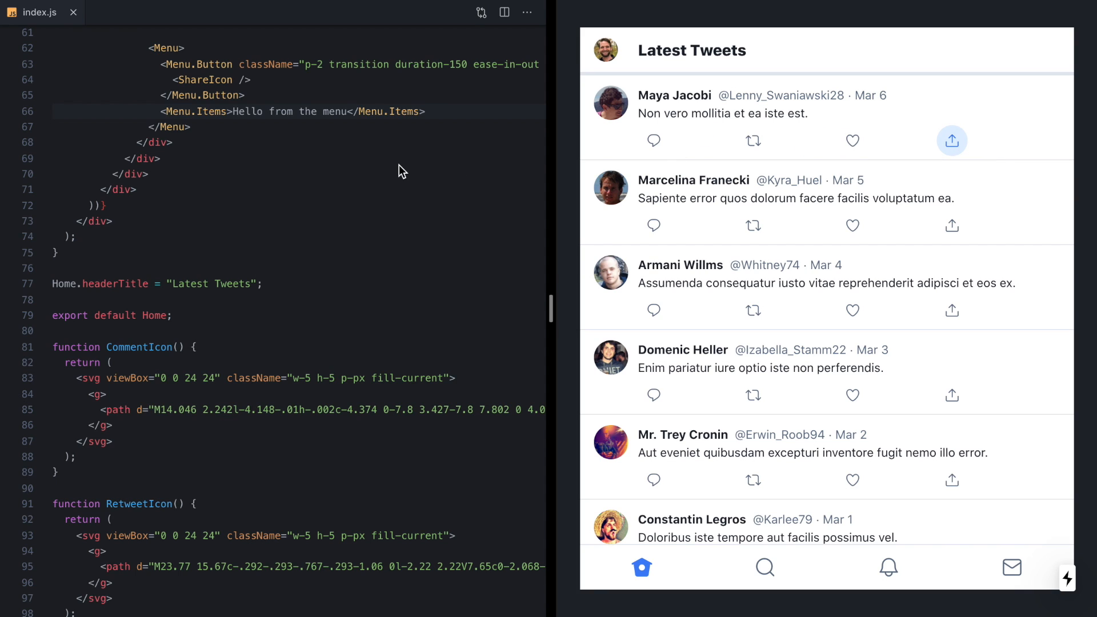
click(236, 111)
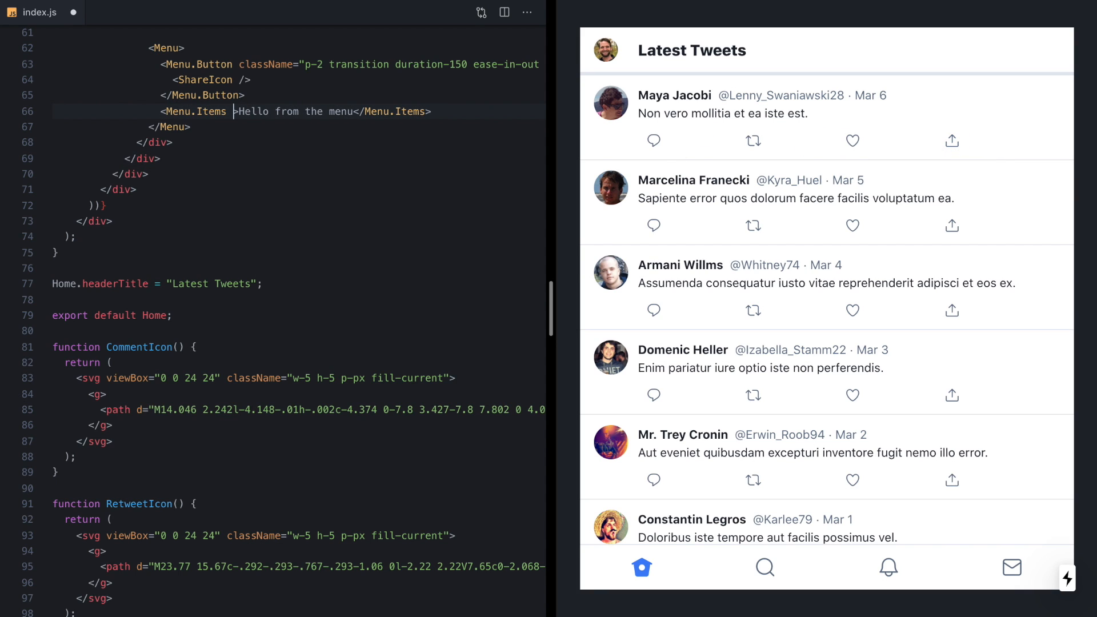
text(className)
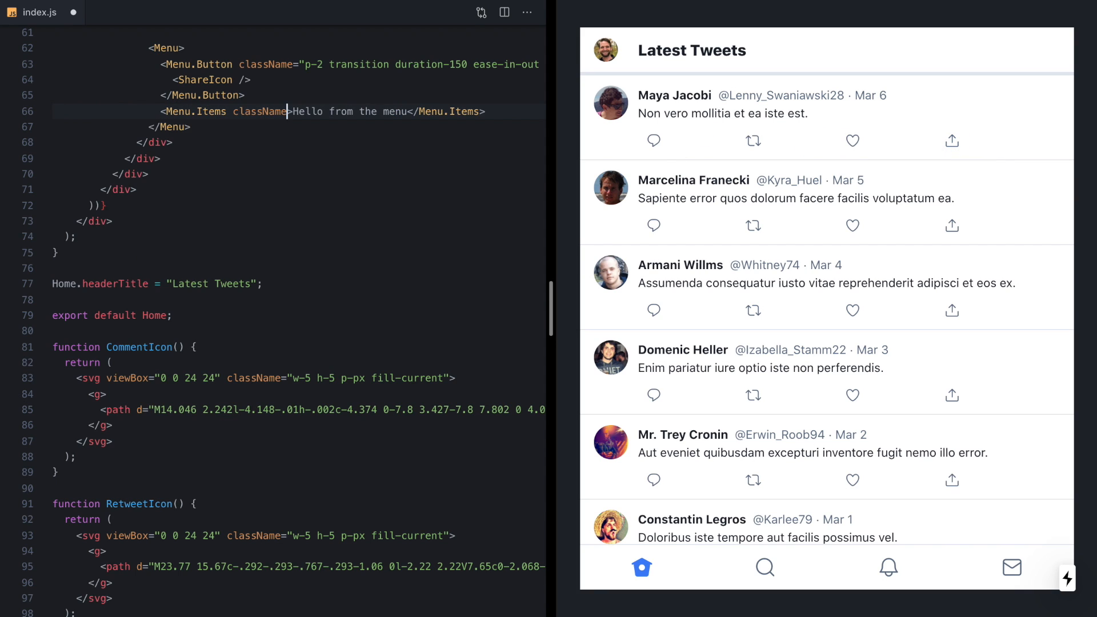
text('absolute')
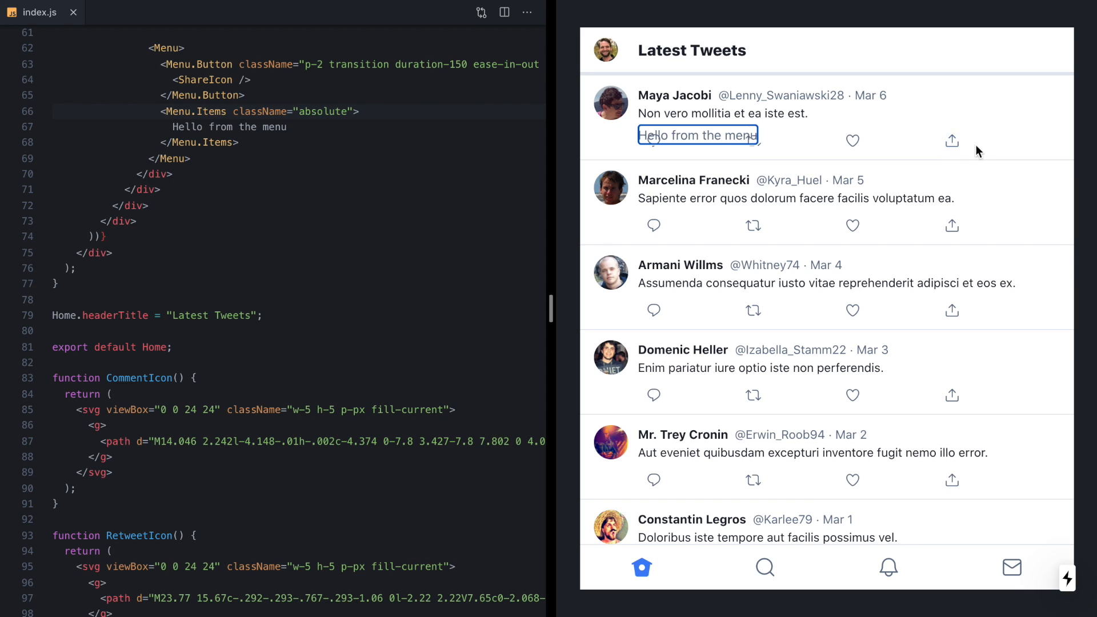
mouse_move(939, 156)
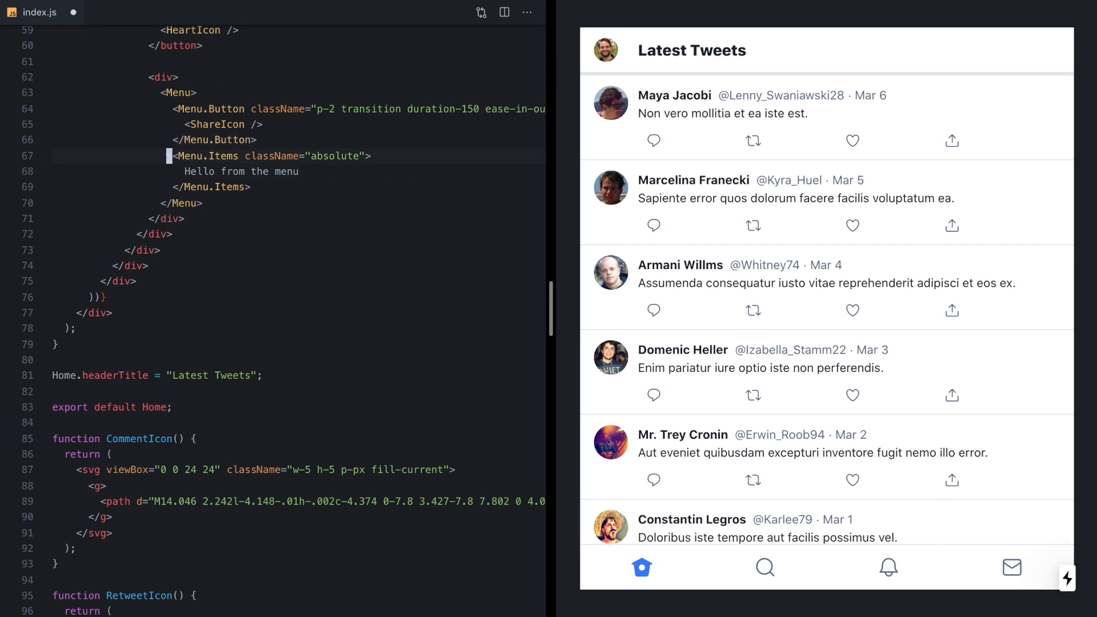
Make the wrapper div relative and add right-0, bg-white, border and z-10 to Menu.Items.
text(className='re')
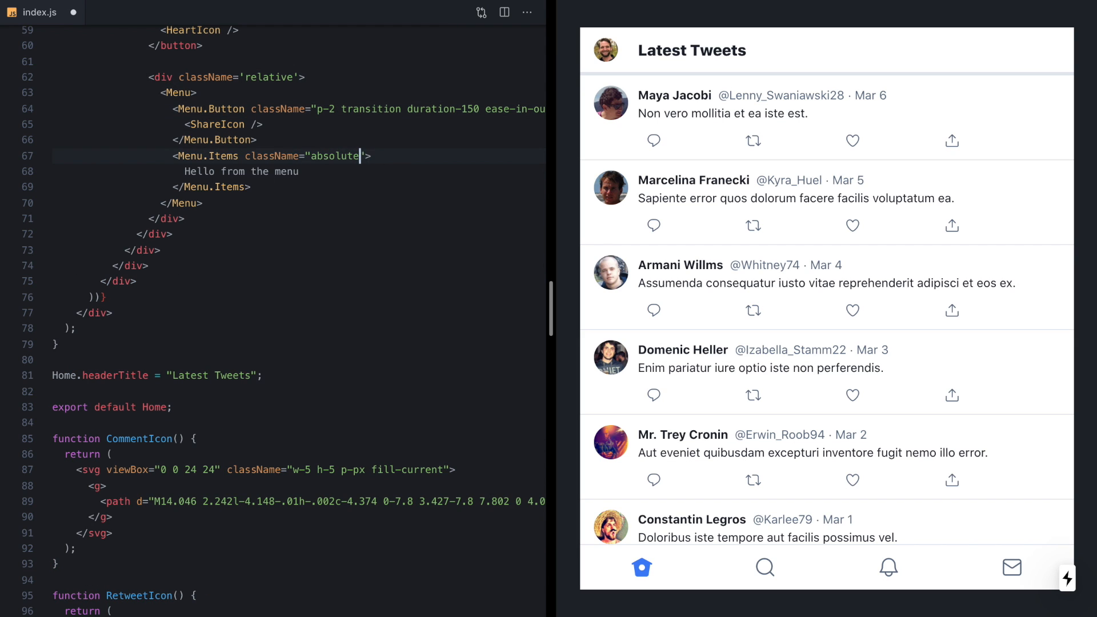
text(right-0")
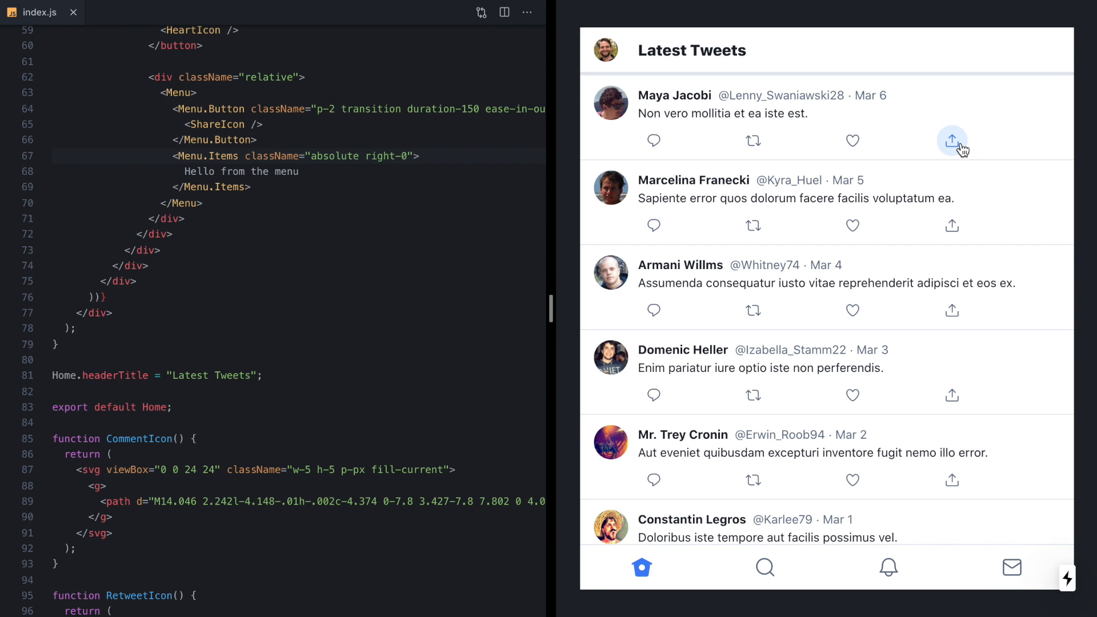
click(952, 140)
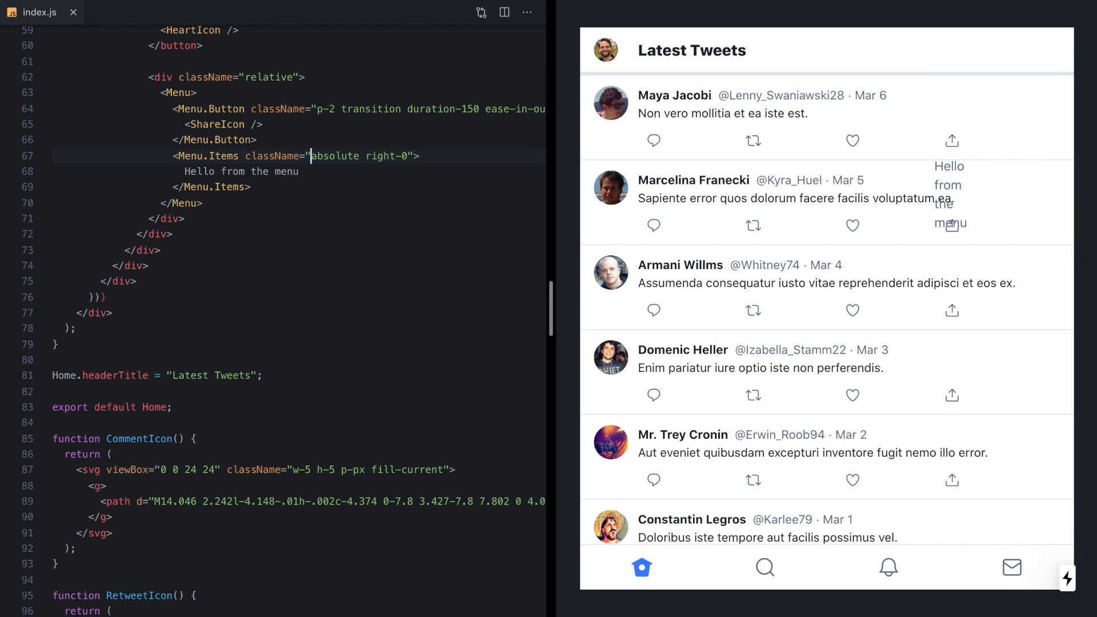
text(bg-white)
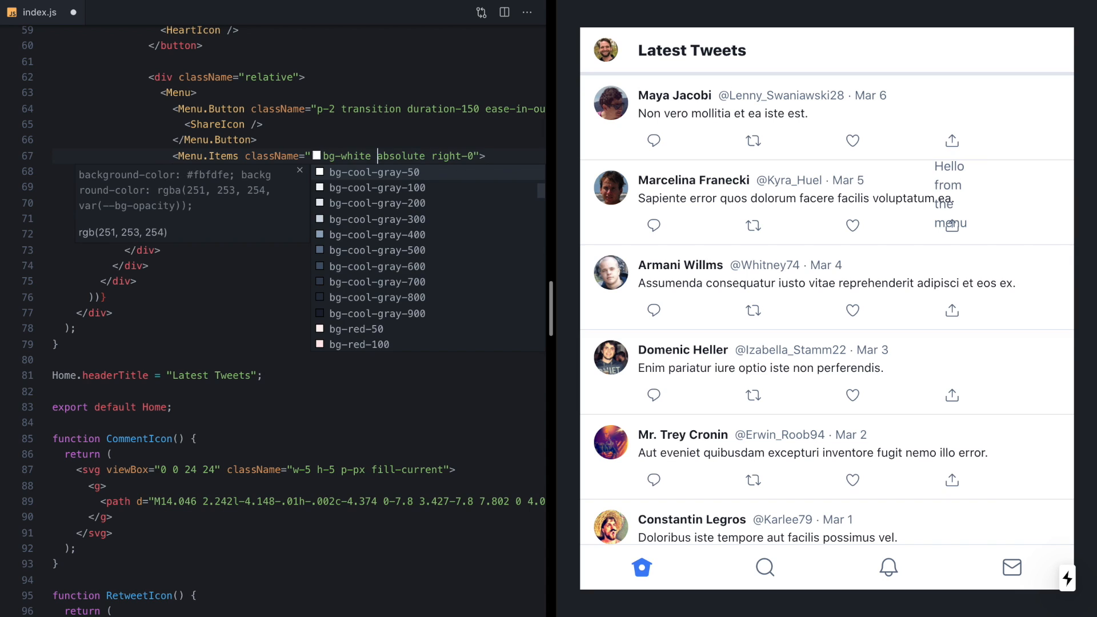
text(border shad)
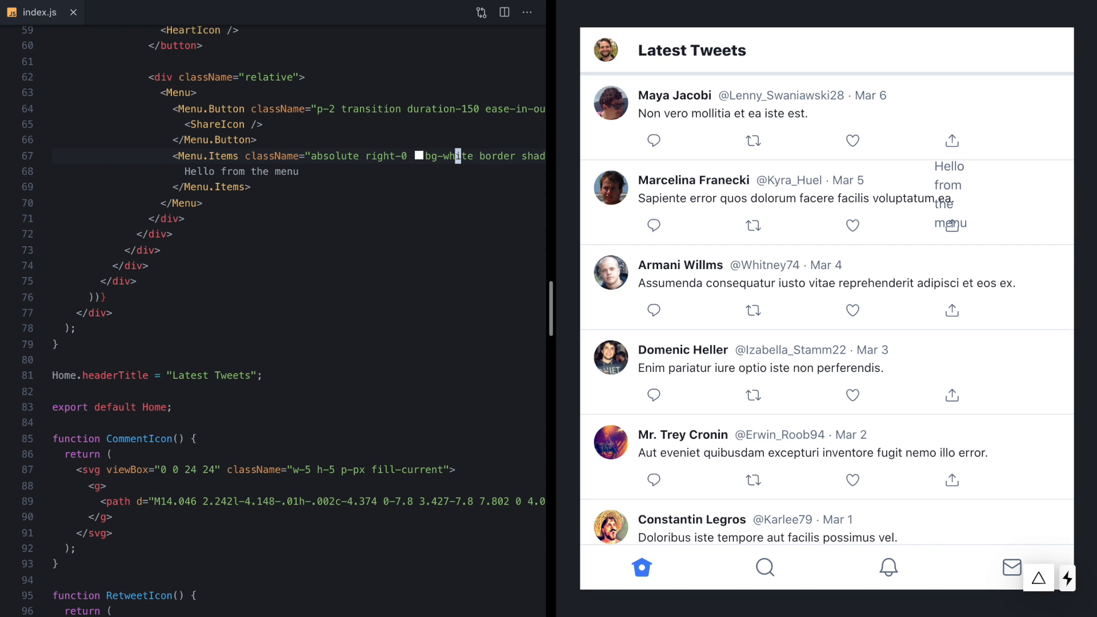
text(z-10)
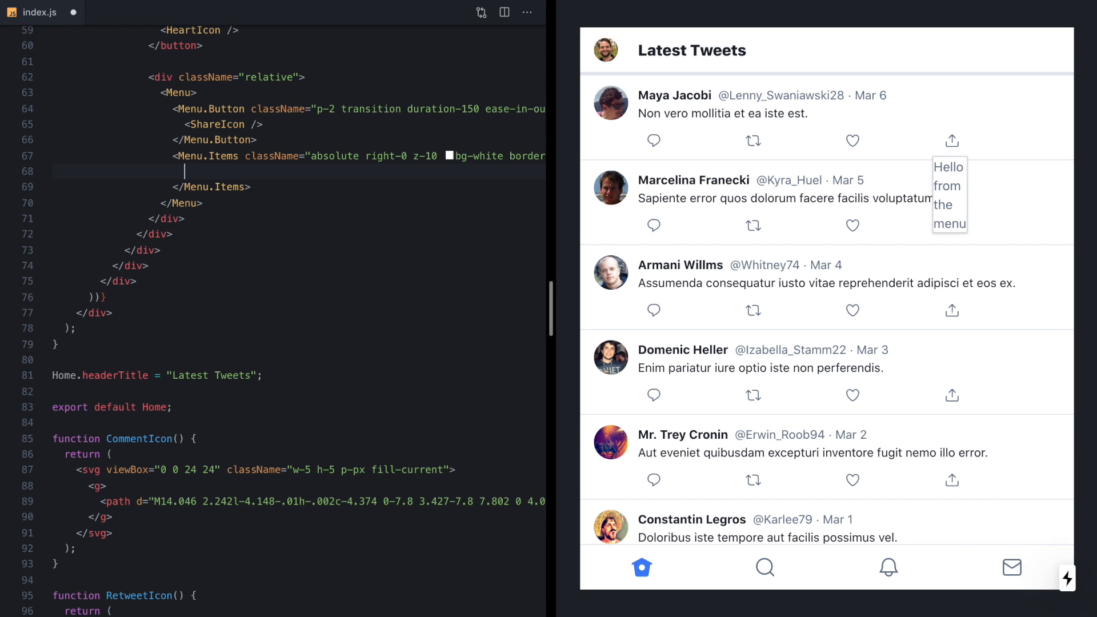
Add Menu.Items entries 'Send via Direct Message', 'Add Tweet to Bookmarks' and 'Copy link to Tweet'.
text(<Menu.Item></Menu.Item>)
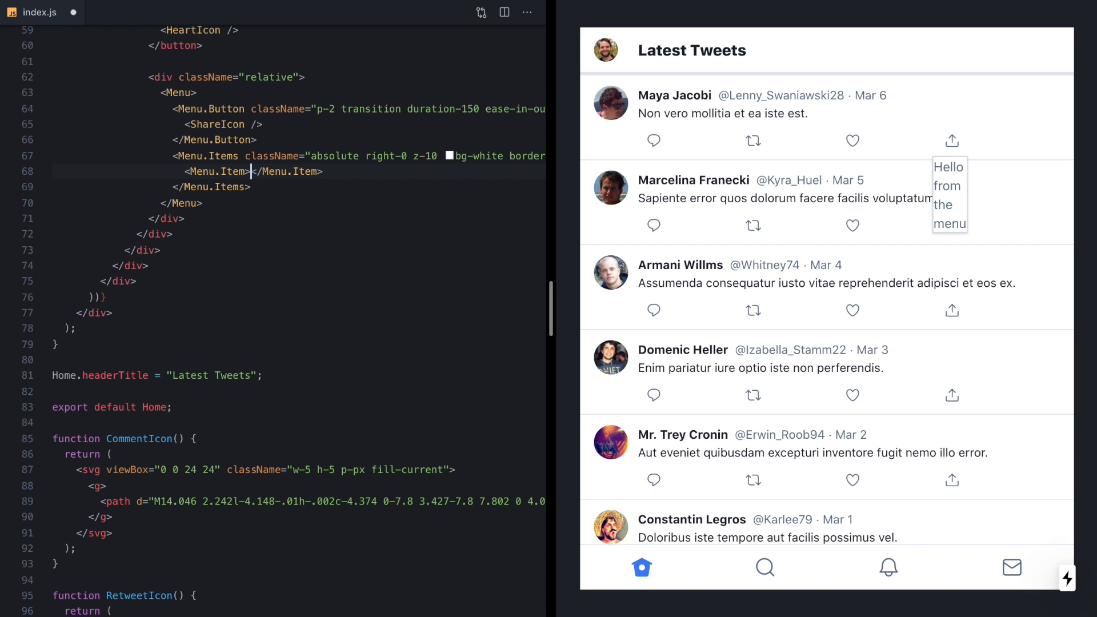
text(Send via Direct Message)
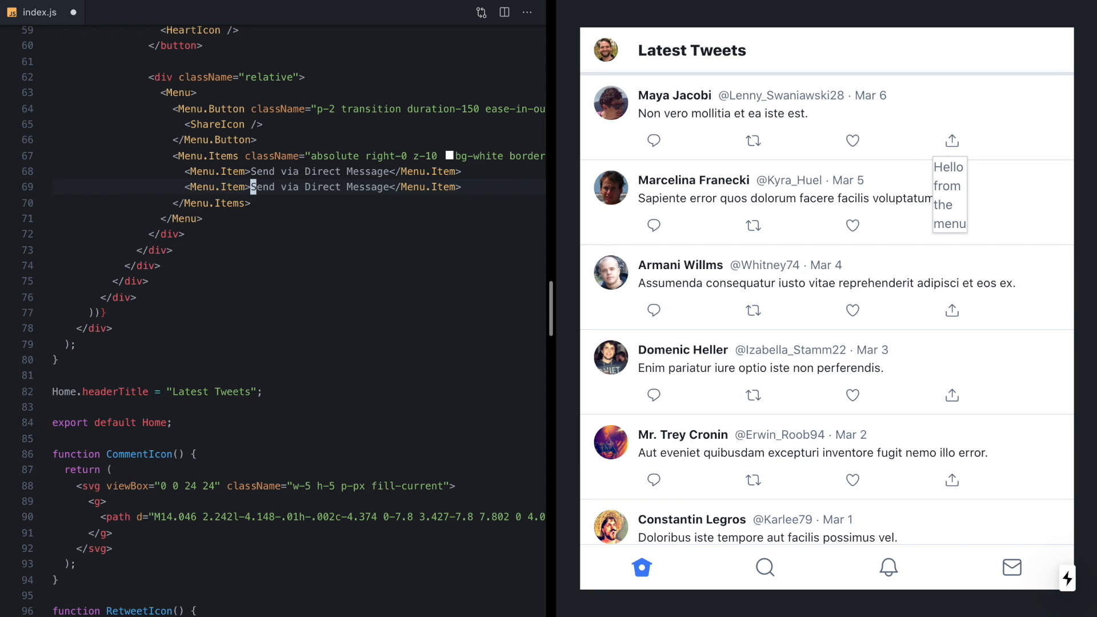
text(Add Tweet to Bookmark)
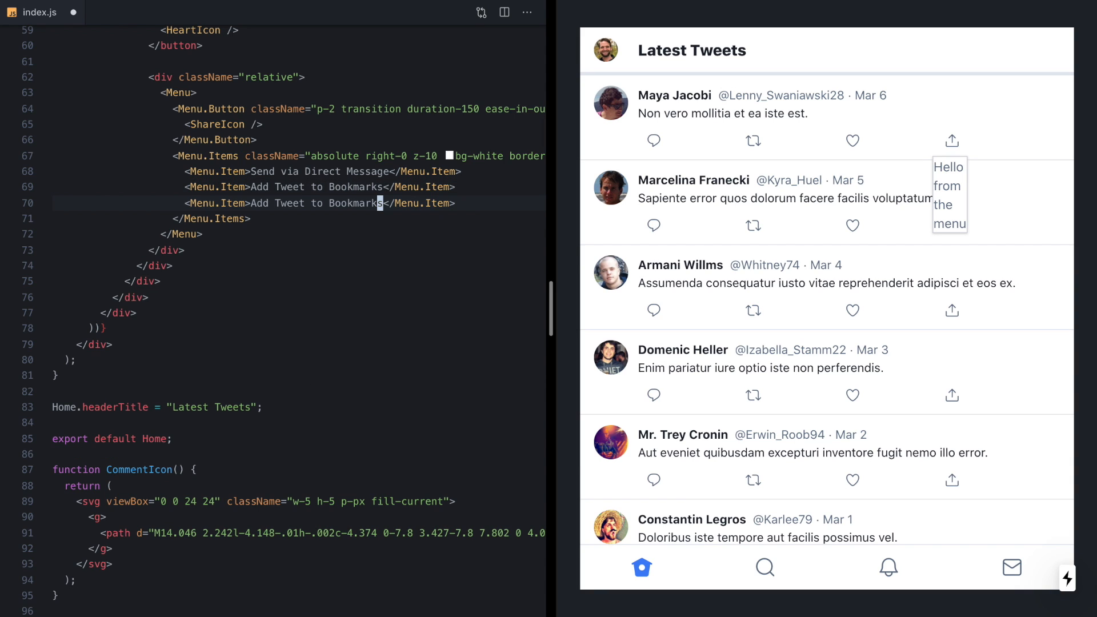
text(Copy link to)
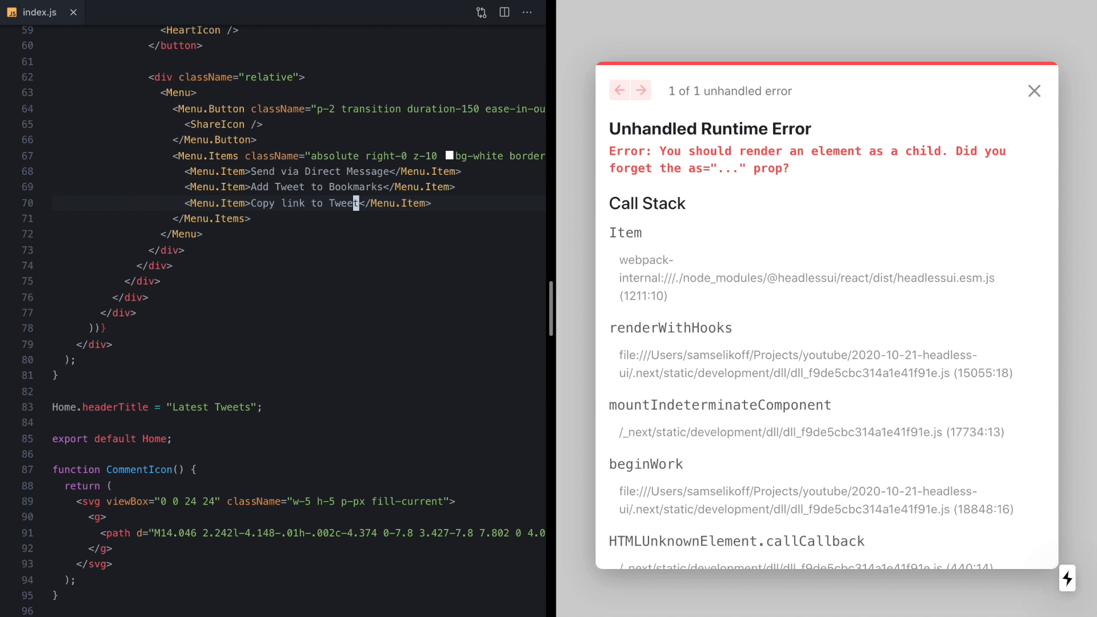
mouse_move(939, 167)
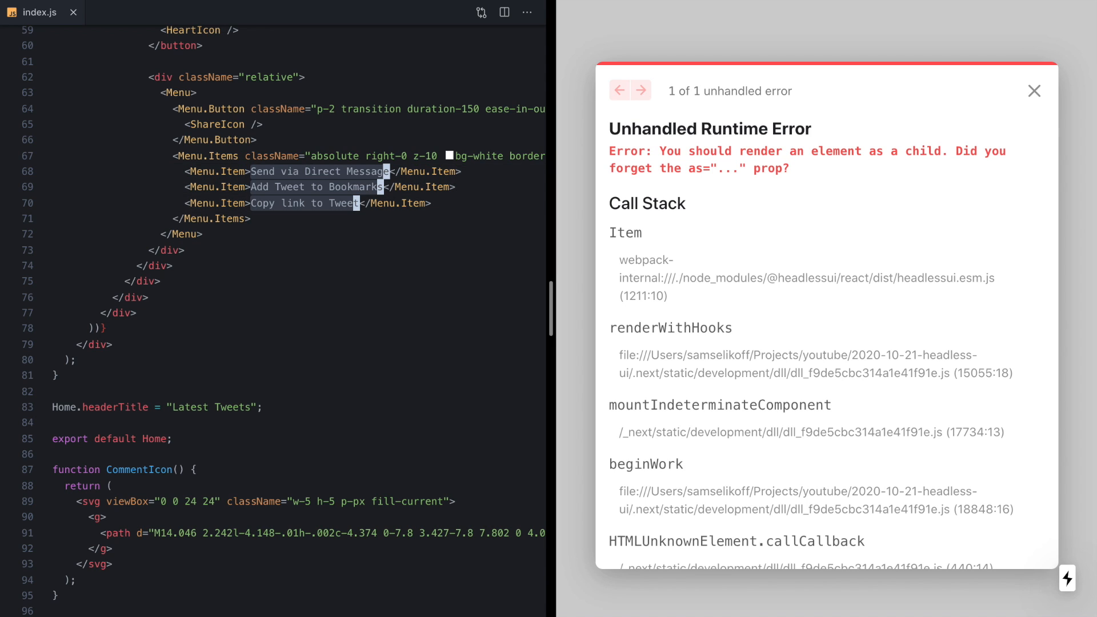
Wrap each of the three menu labels in an <a href="#"> link.
text(<a href="">)
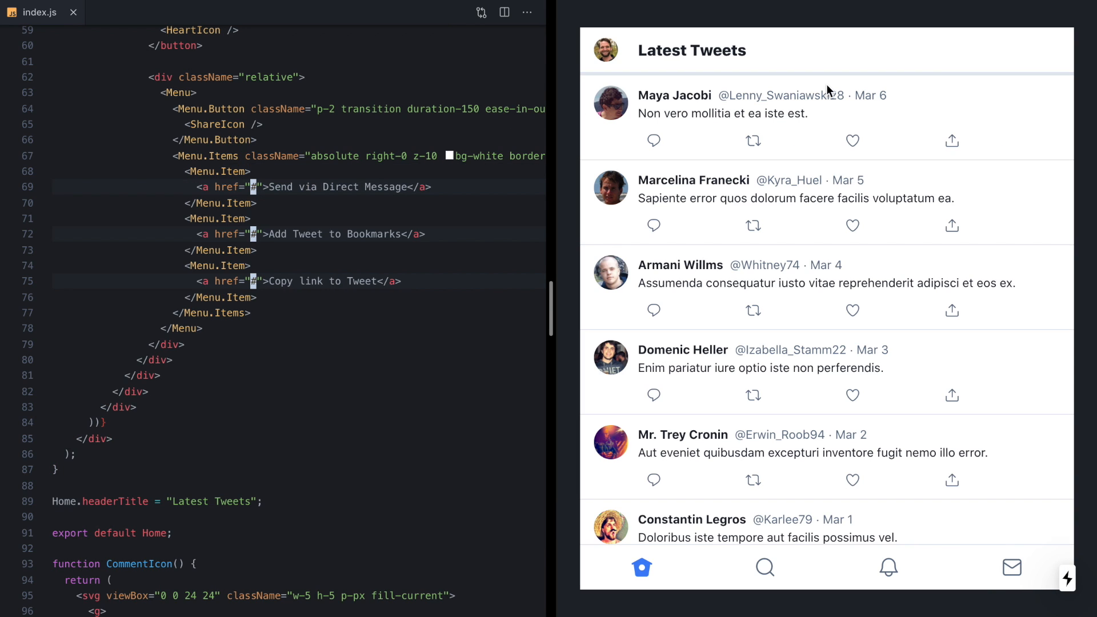
Style each menu link with block, px-5, py-3 and whitespace-no-wrap, then test the dropdown.
click(952, 141)
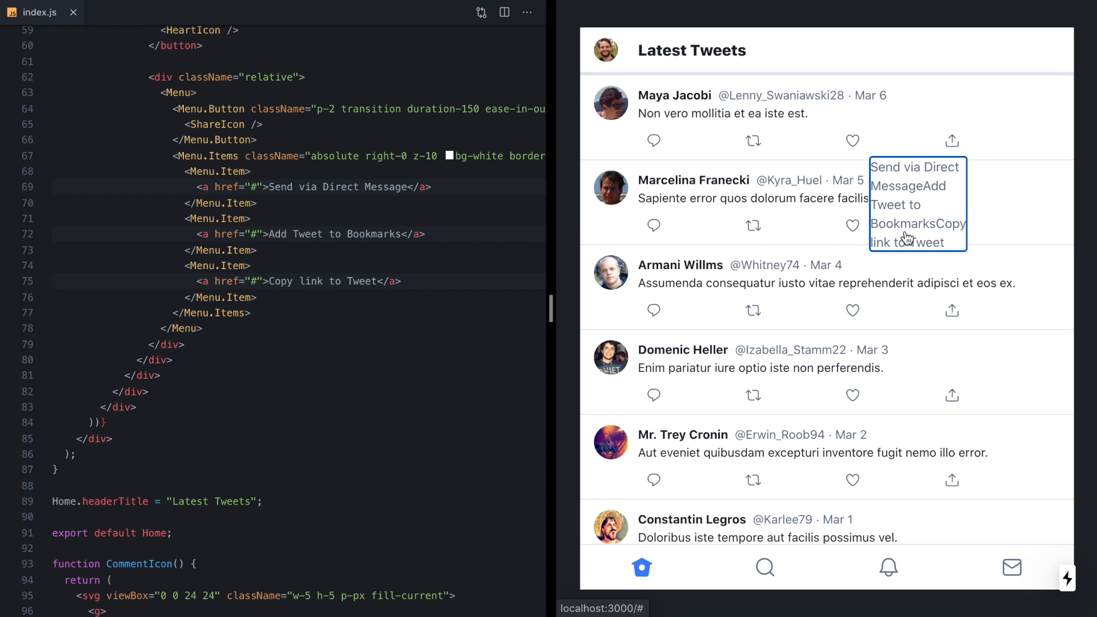
mouse_move(952, 141)
text( className=)
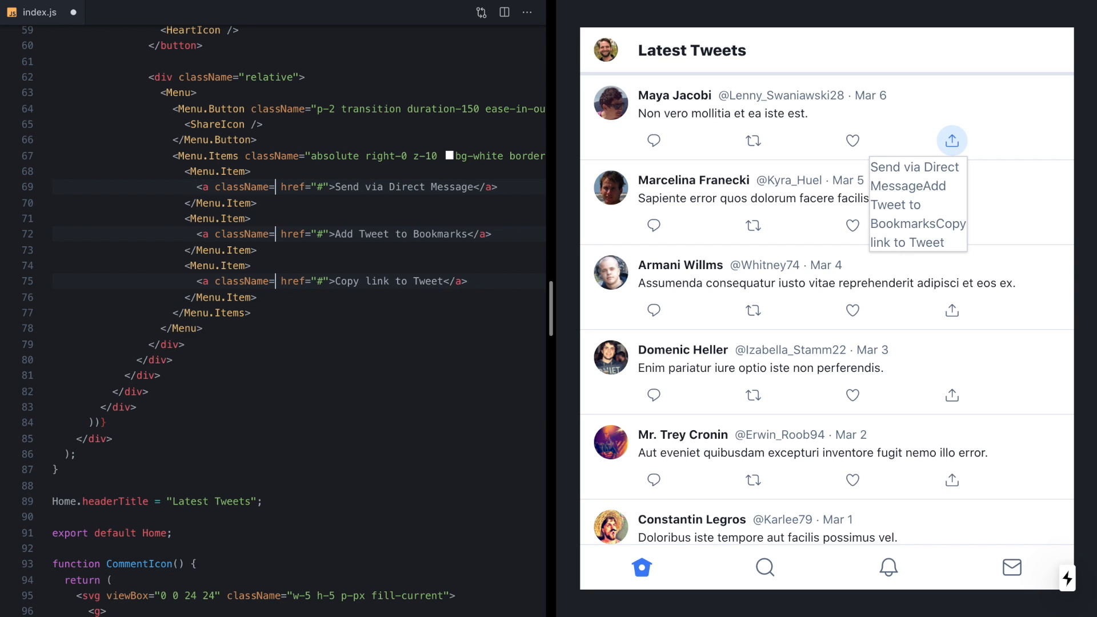
text(now)
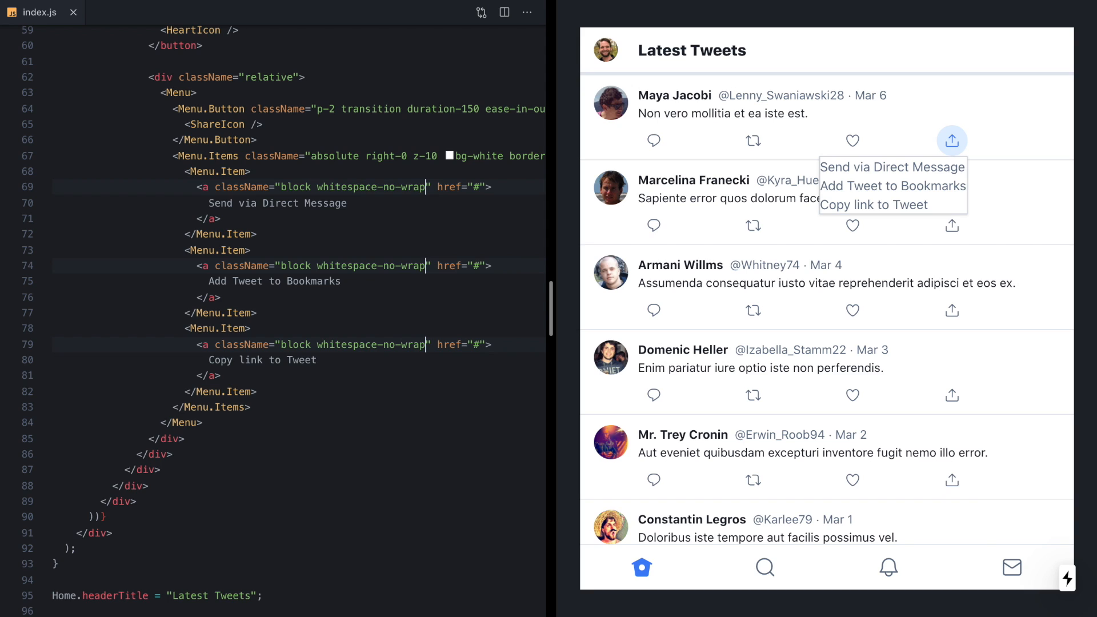
text(px-5 py-3)
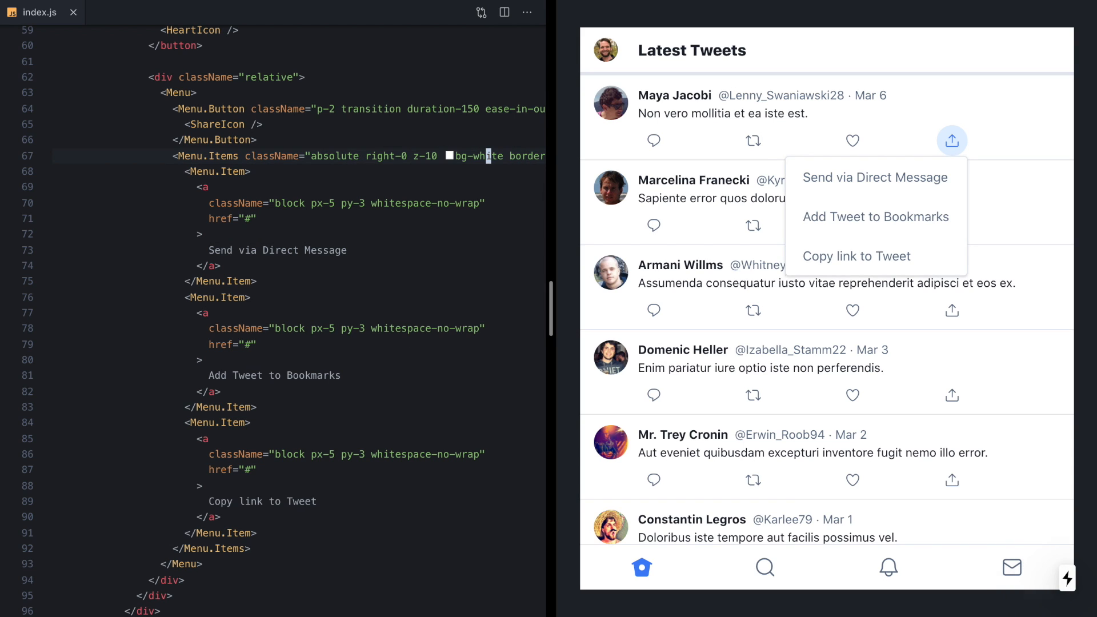
click(1020, 157)
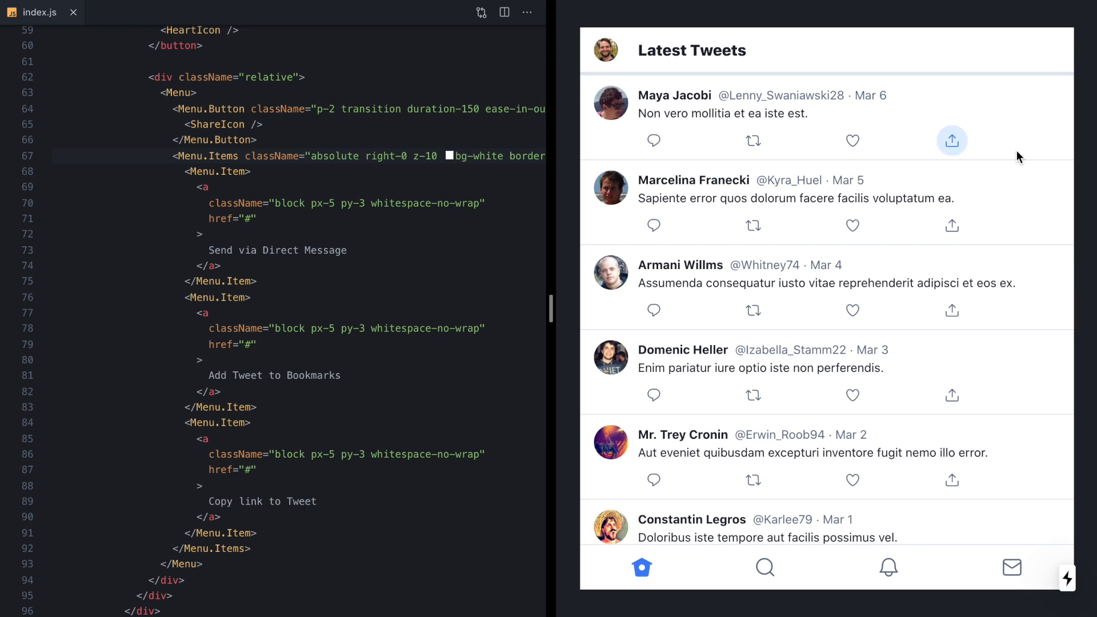
click(952, 140)
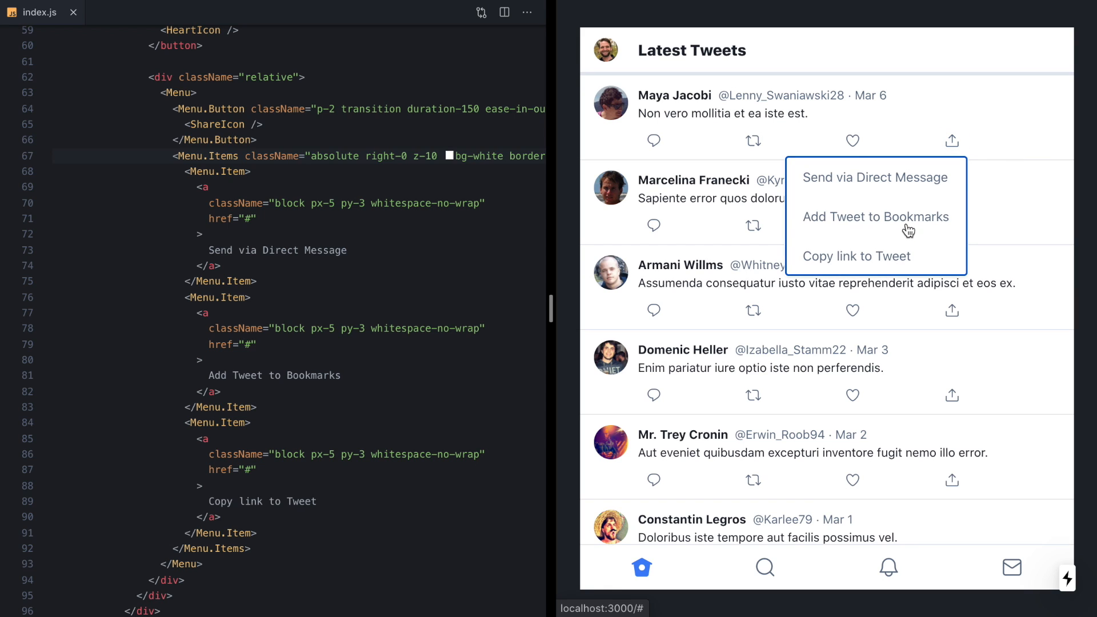
click(952, 140)
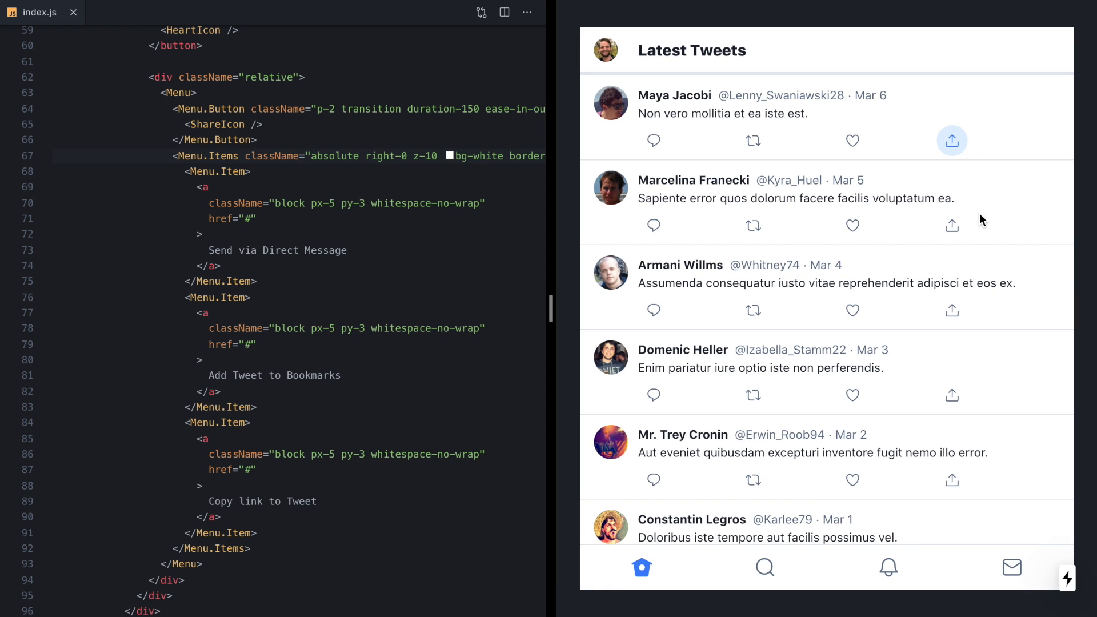
mouse_move(1011, 242)
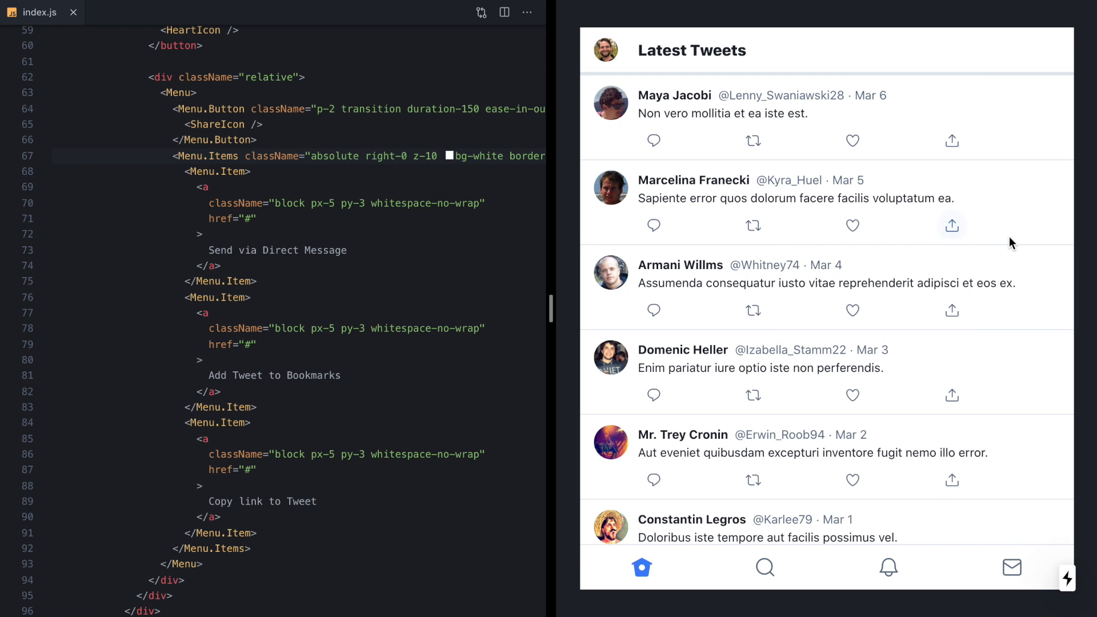